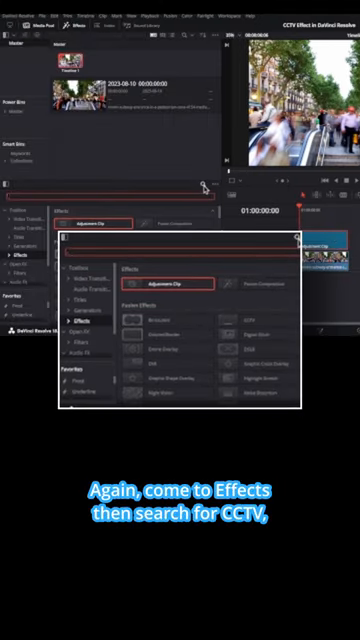
text(CCTV)
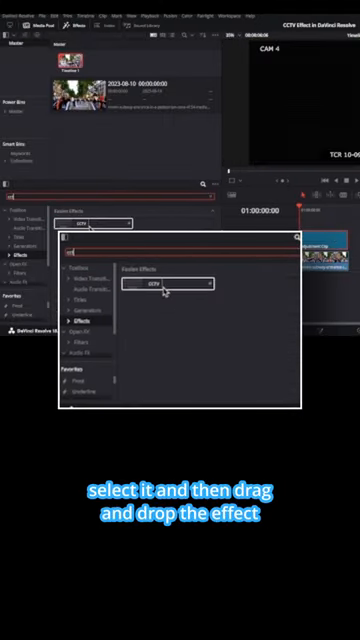